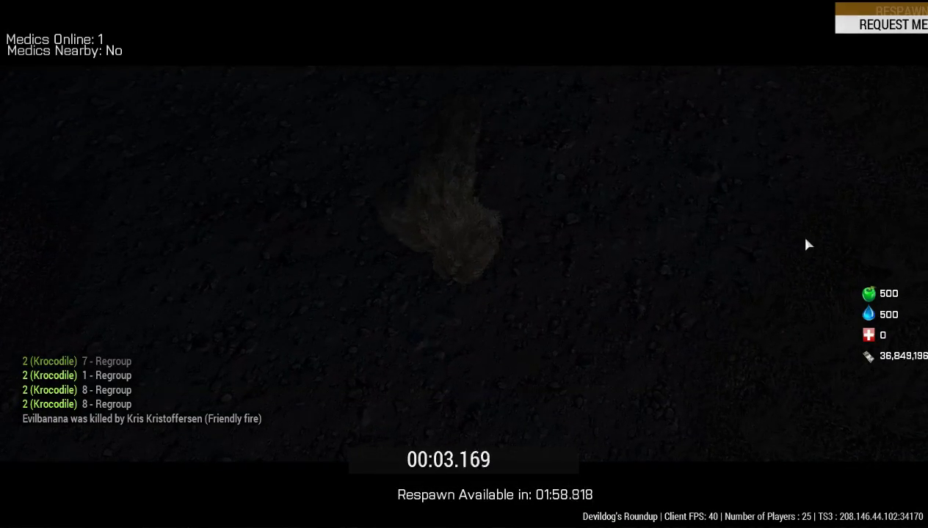
pyautogui.moveTo(736, 211)
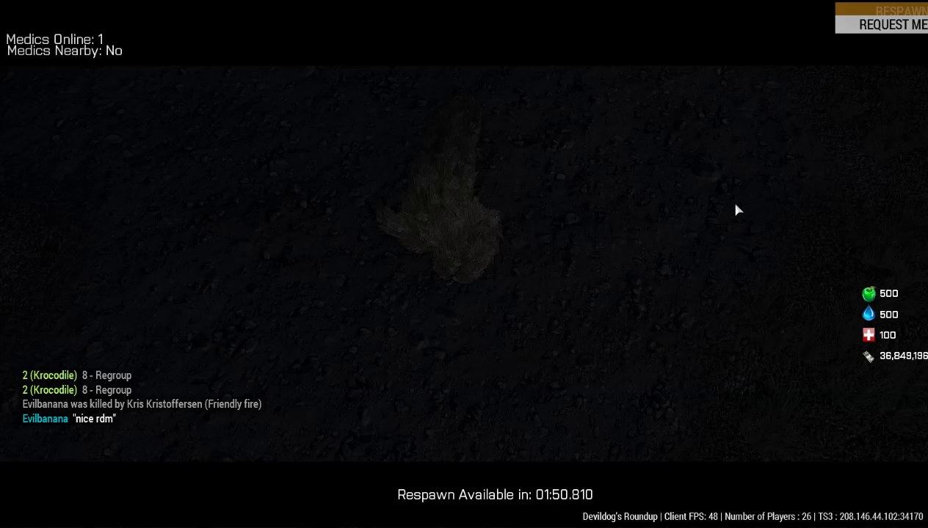
pyautogui.moveTo(672, 168)
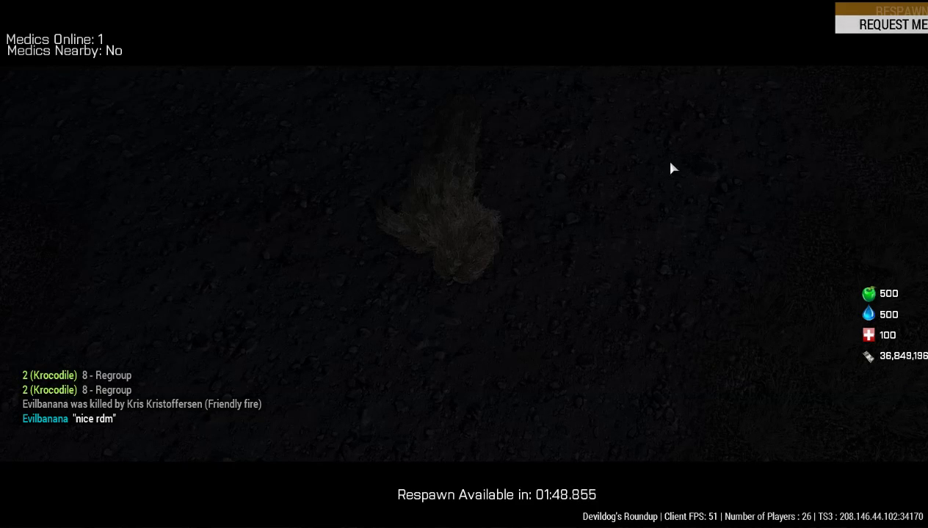
pyautogui.moveTo(452, 131)
pyautogui.write('so')
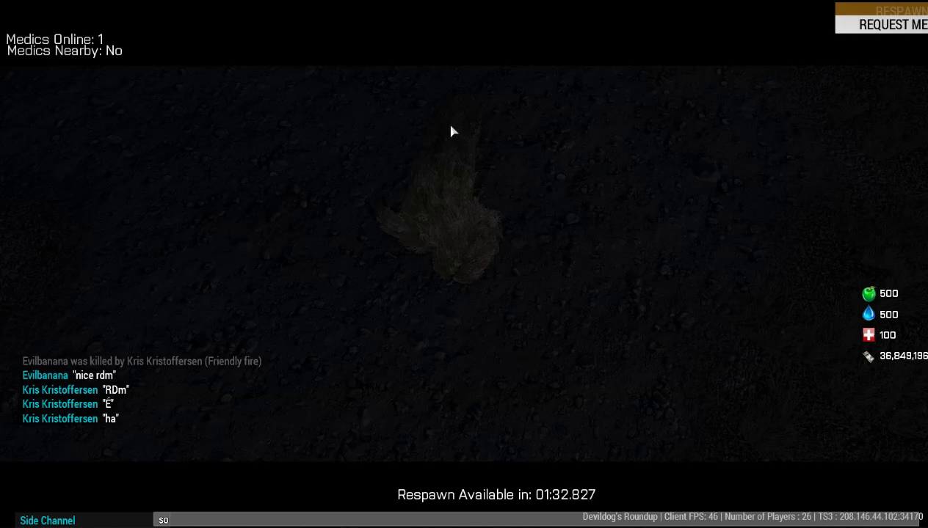
pyautogui.write('why has')
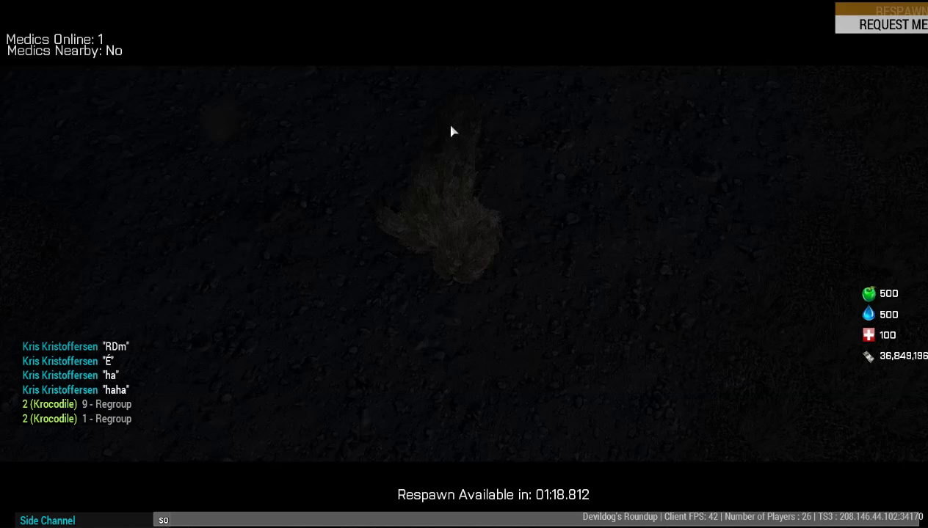
pyautogui.write('why')
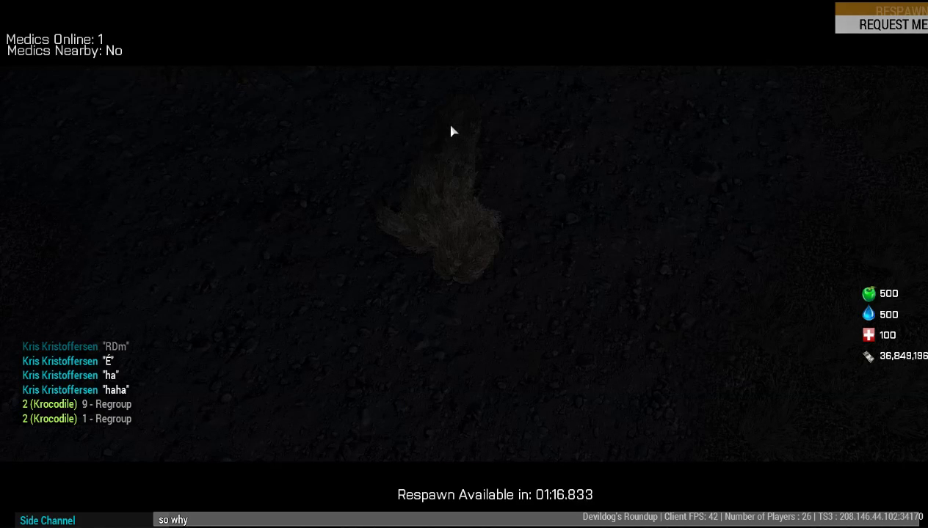